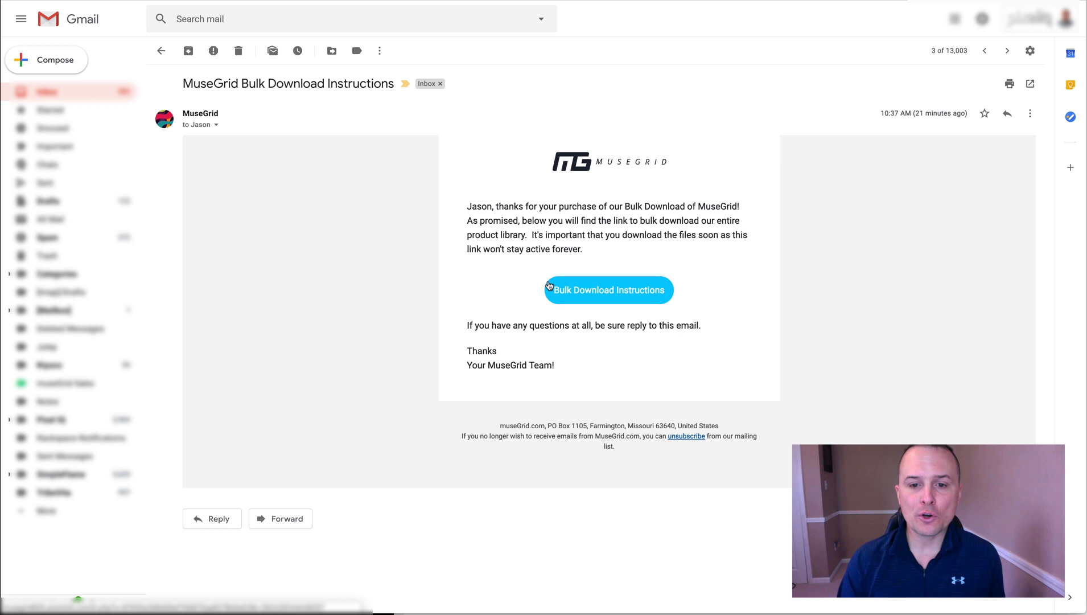
mouse_move(630, 294)
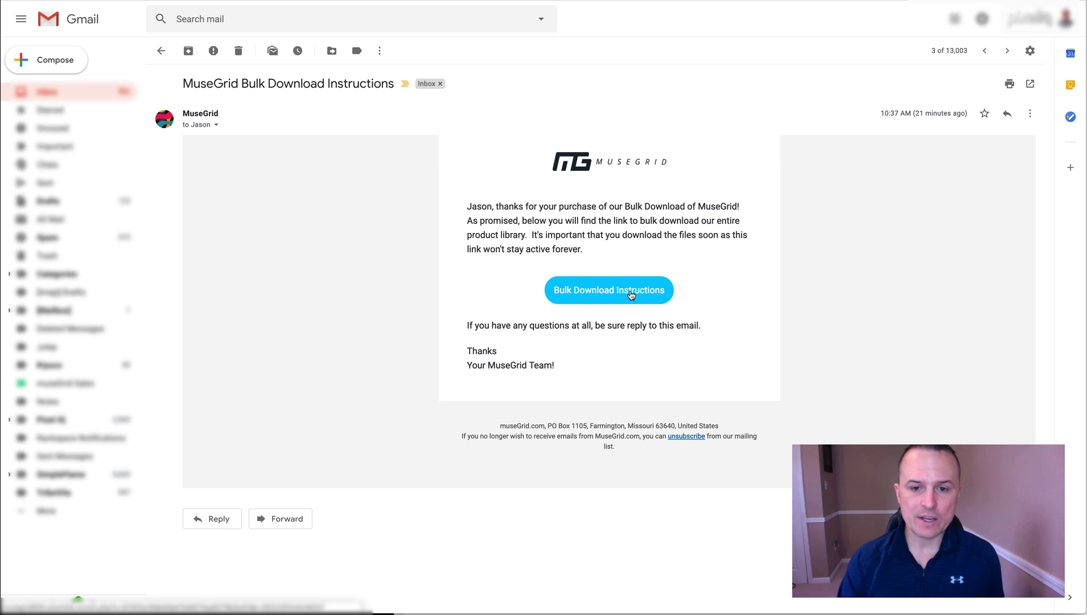
Download the Bulk Download Instructions PDF from the MuseGrid email
click(609, 290)
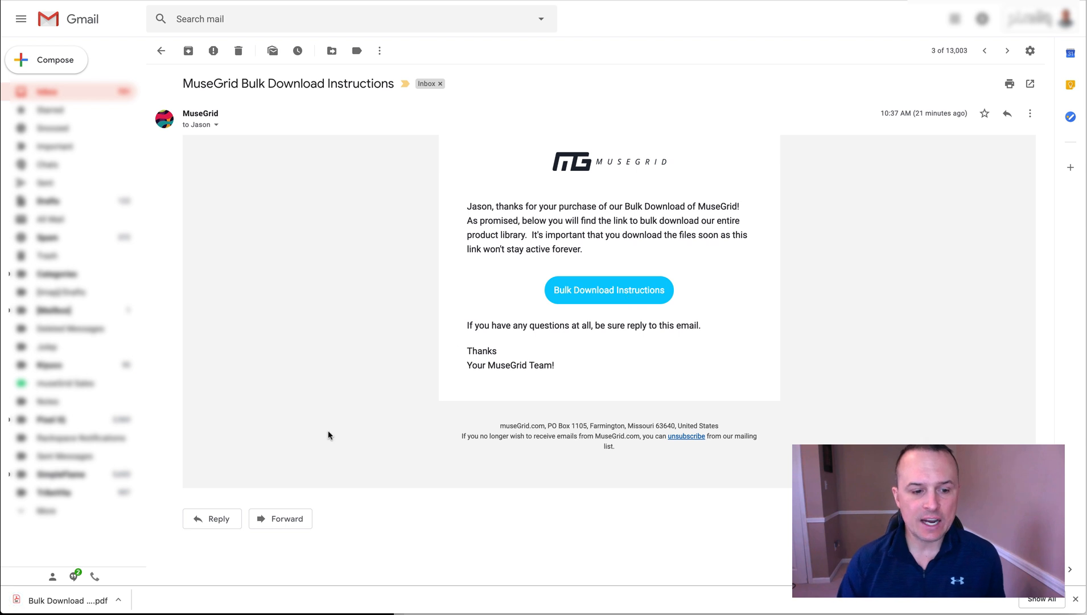
mouse_move(236, 506)
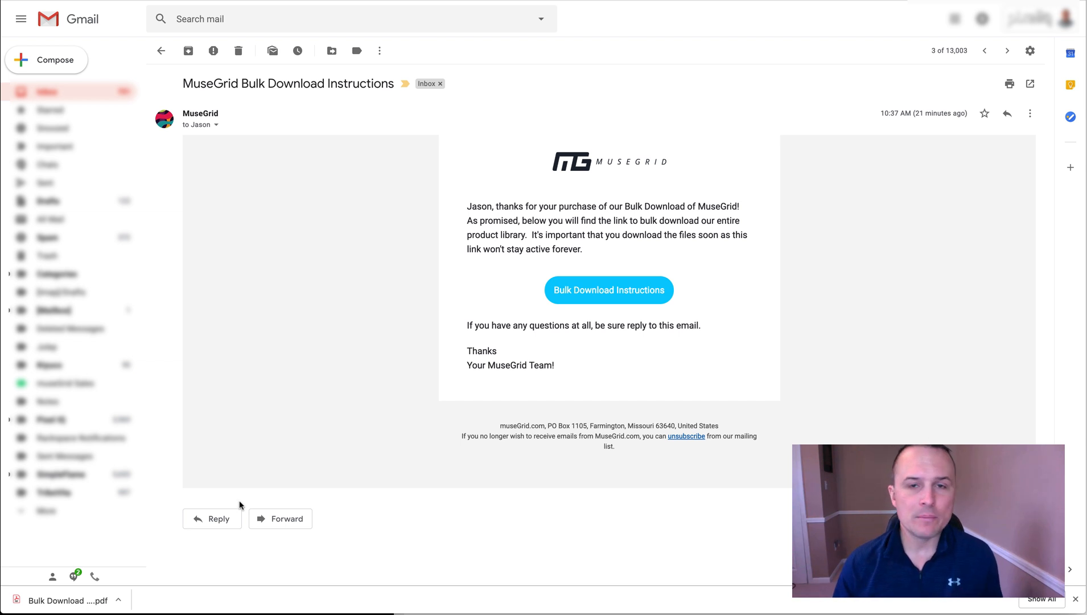
mouse_move(234, 518)
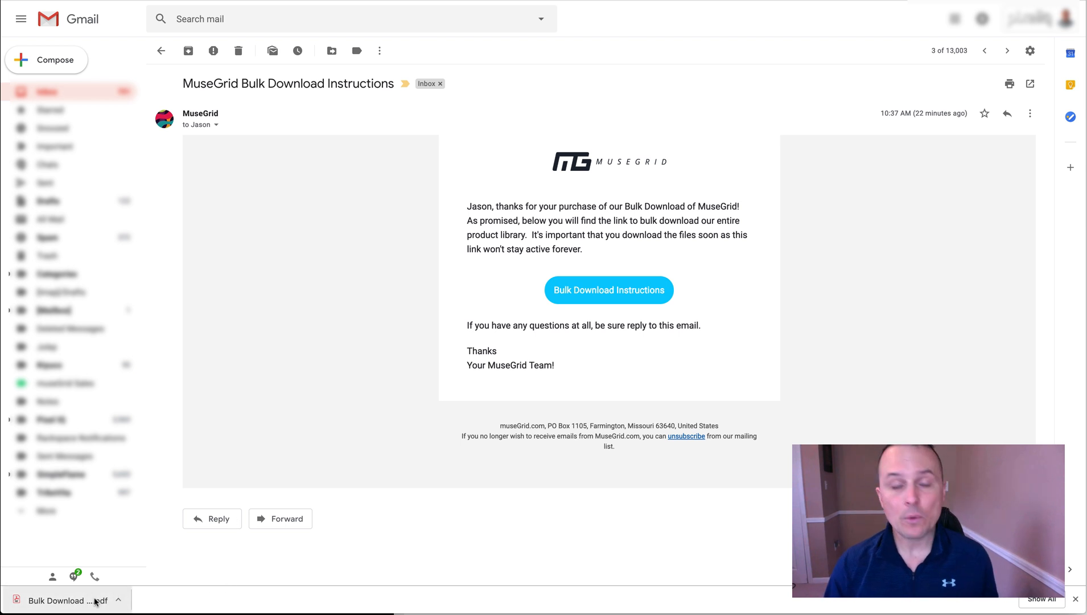
View the downloaded instructions PDF with its Dropbox, Google Drive and Adobe links
click(59, 600)
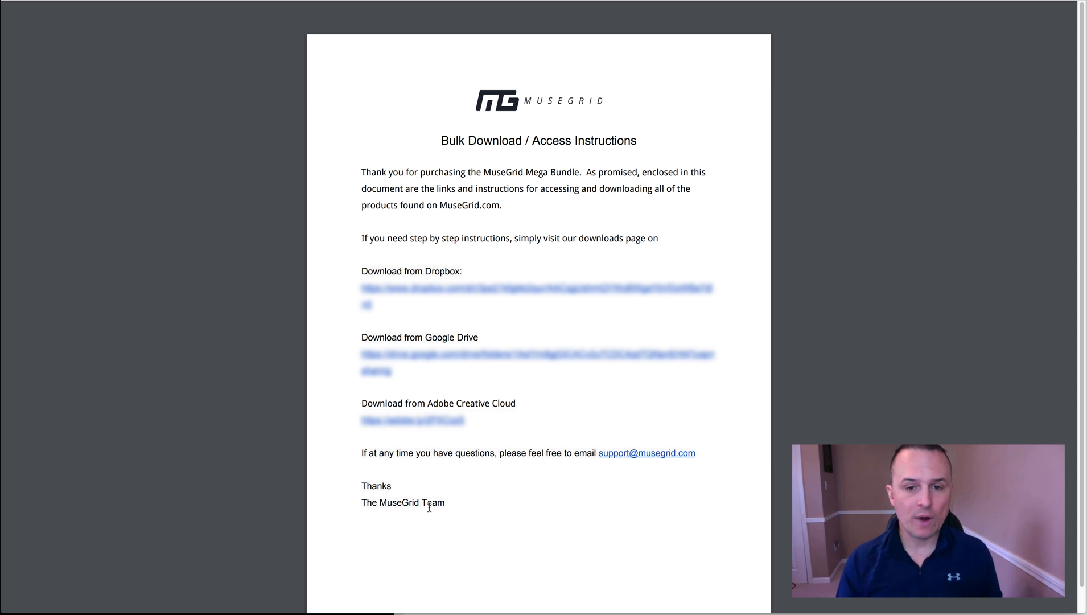
mouse_move(344, 552)
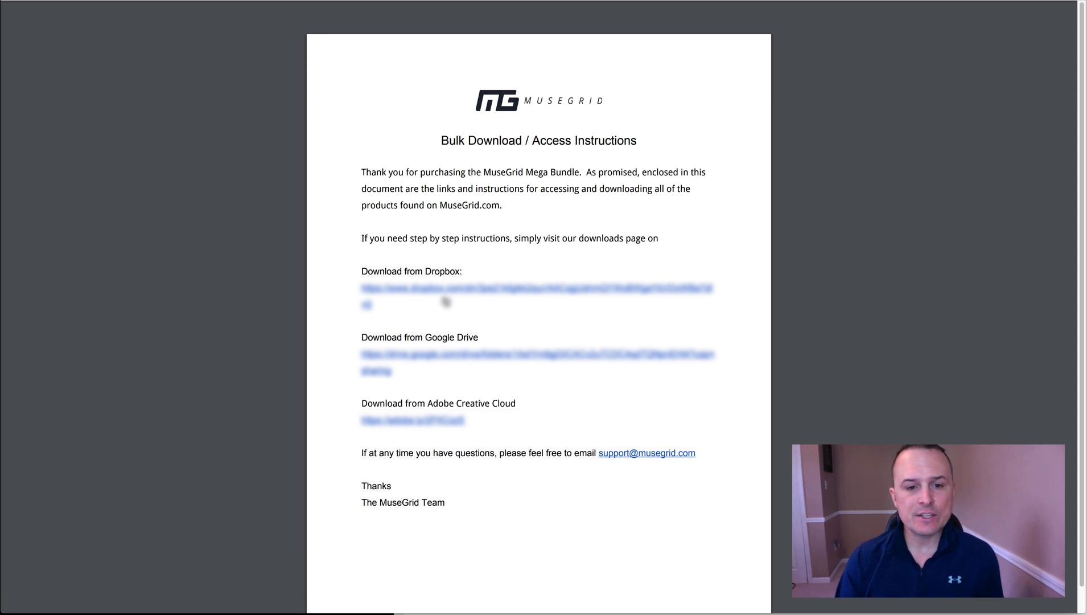
mouse_move(435, 293)
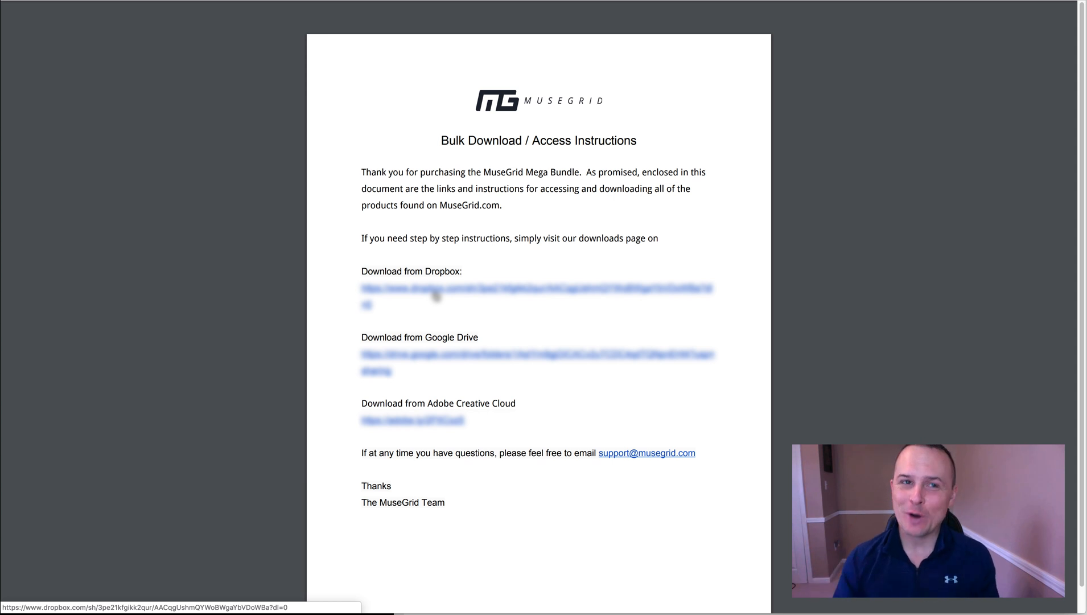
mouse_move(513, 323)
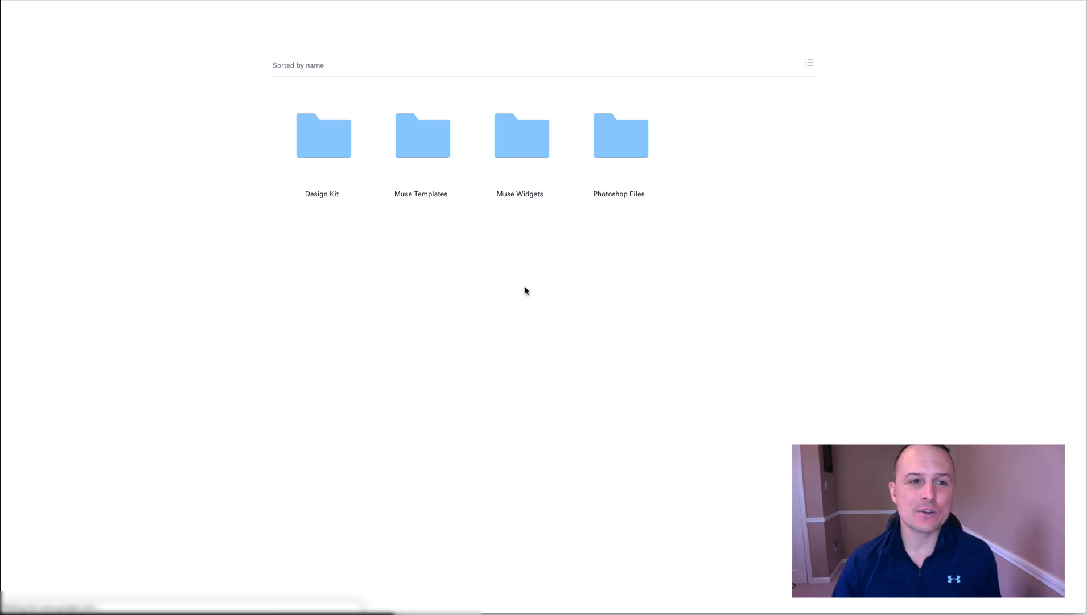
Browse the Design Kit folder, then go to the Muse Templates folder of the share
scroll(up, 3)
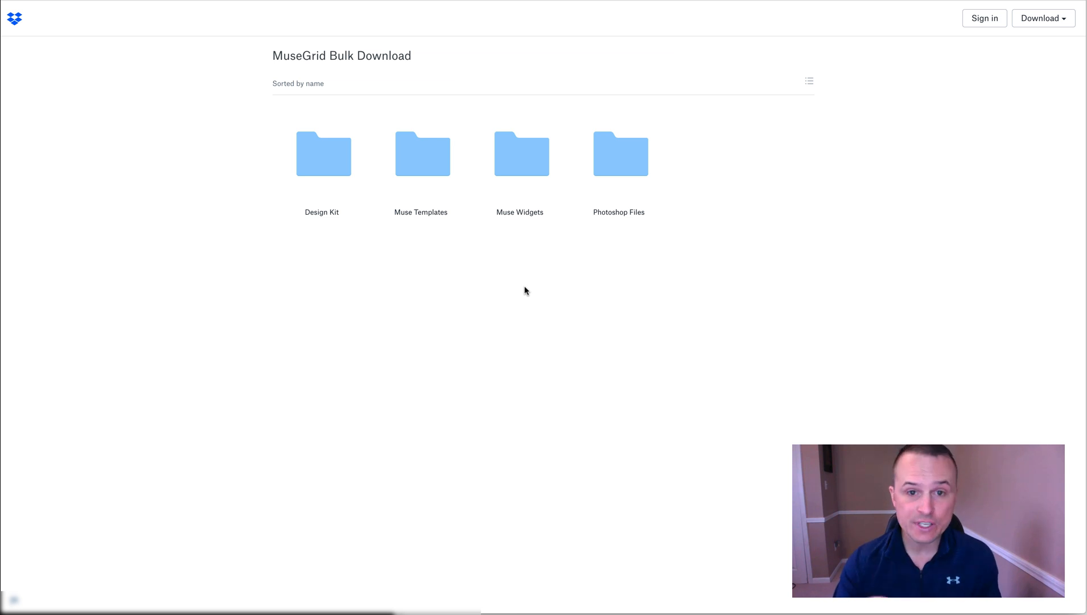
mouse_move(567, 319)
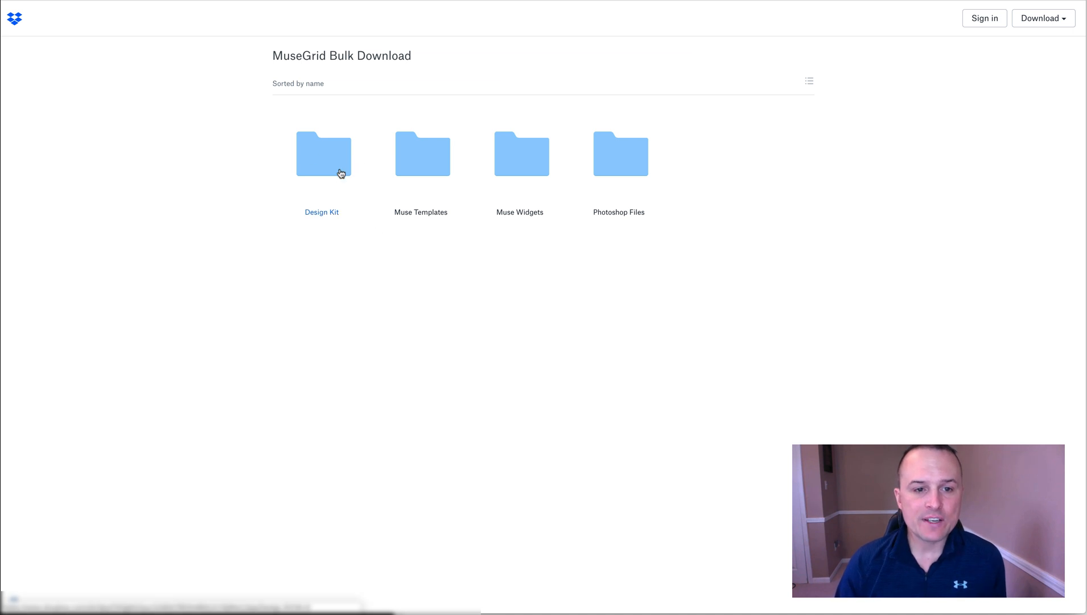
mouse_move(519, 195)
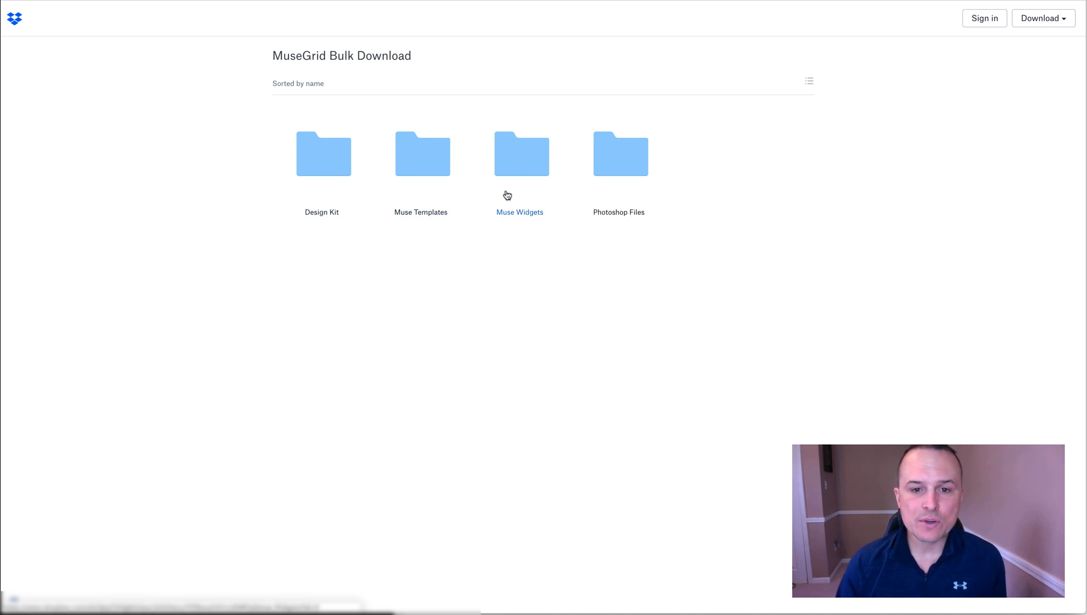
mouse_move(524, 202)
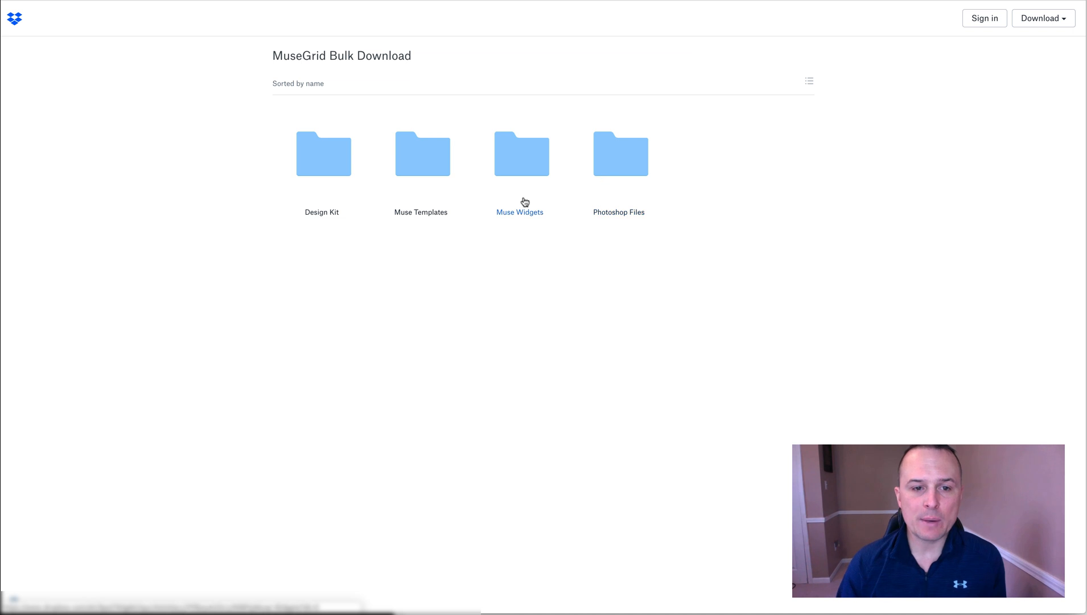
click(321, 154)
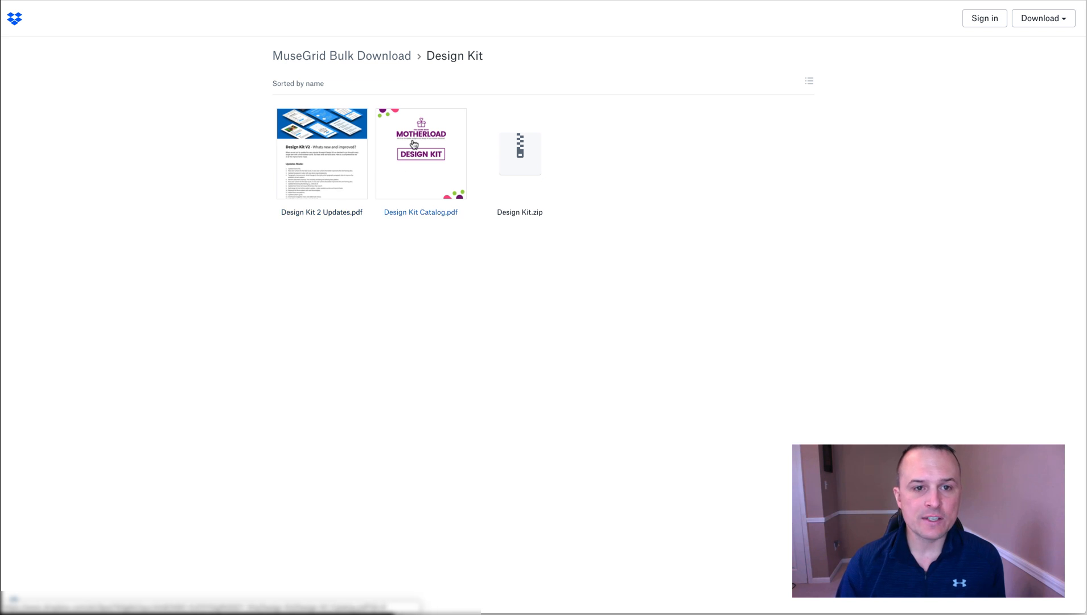
click(341, 55)
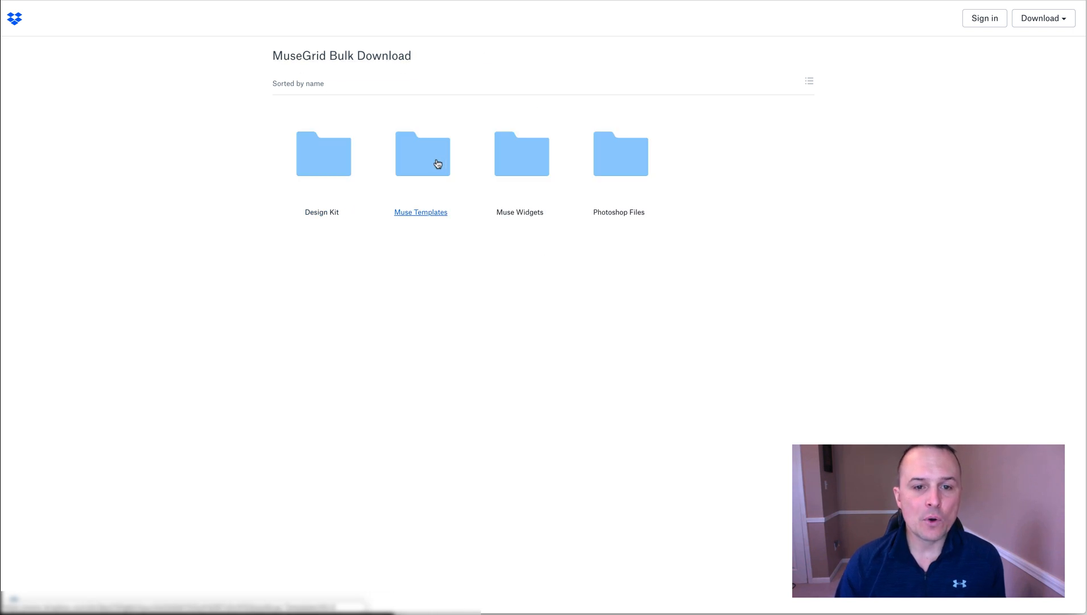
click(421, 153)
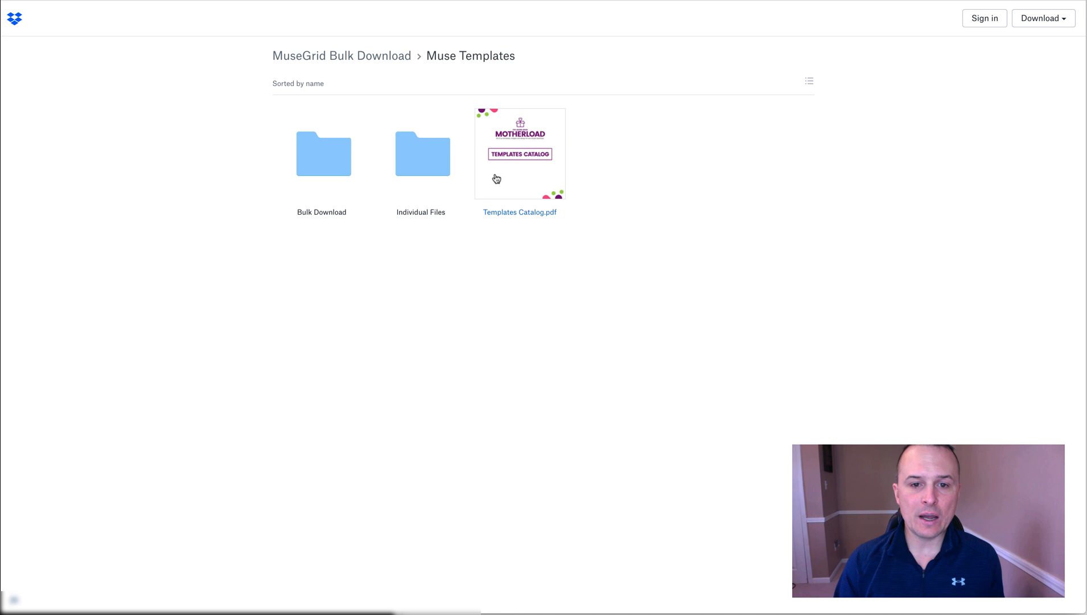
mouse_move(540, 208)
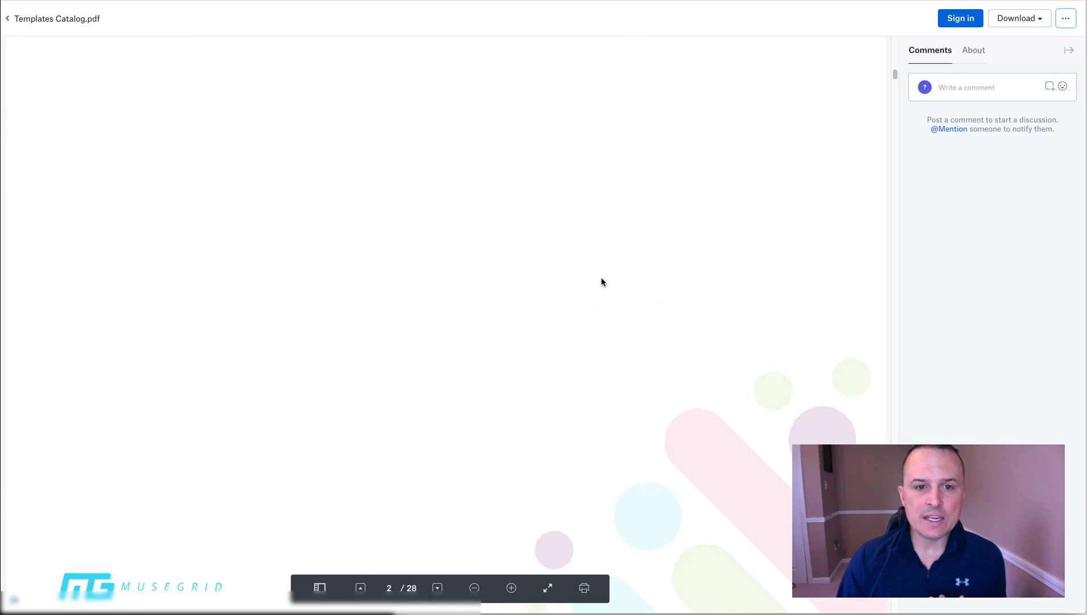
Scroll the Templates Catalog PDF preview to the Fich Accountants and Lakeside Golf entries
scroll(down, 3)
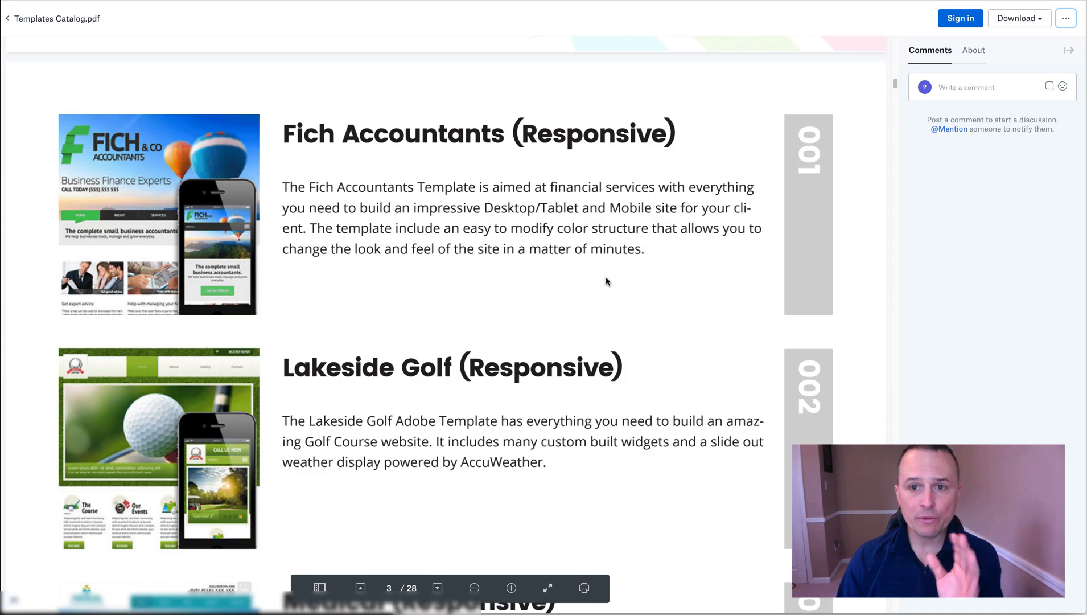
mouse_move(771, 131)
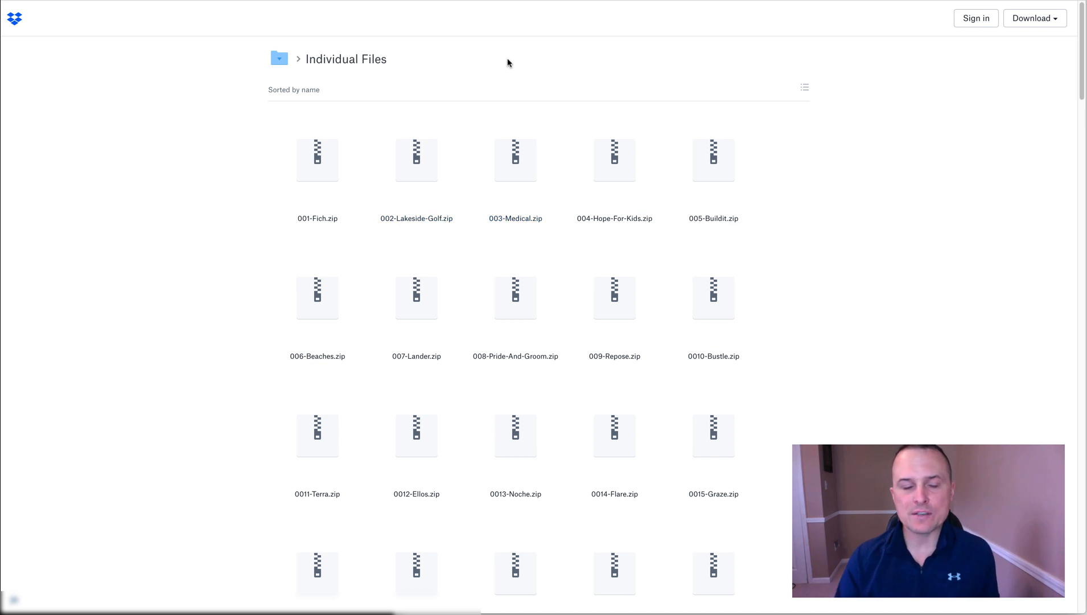
mouse_move(299, 61)
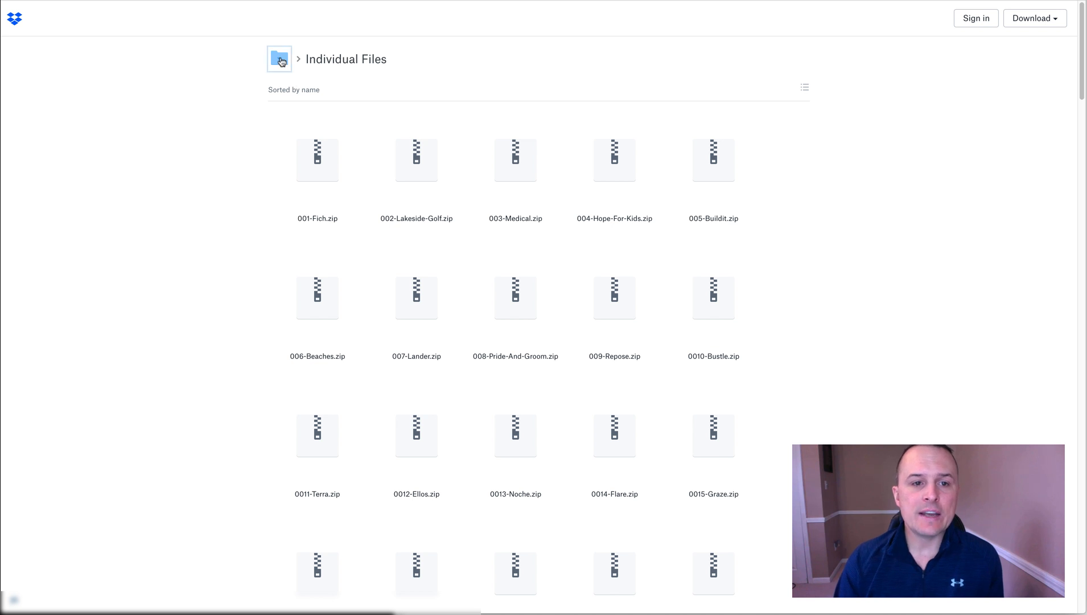
Leave the Individual Files and Bulk Download folders via the breadcrumb back to MuseGrid Bulk Download
click(279, 58)
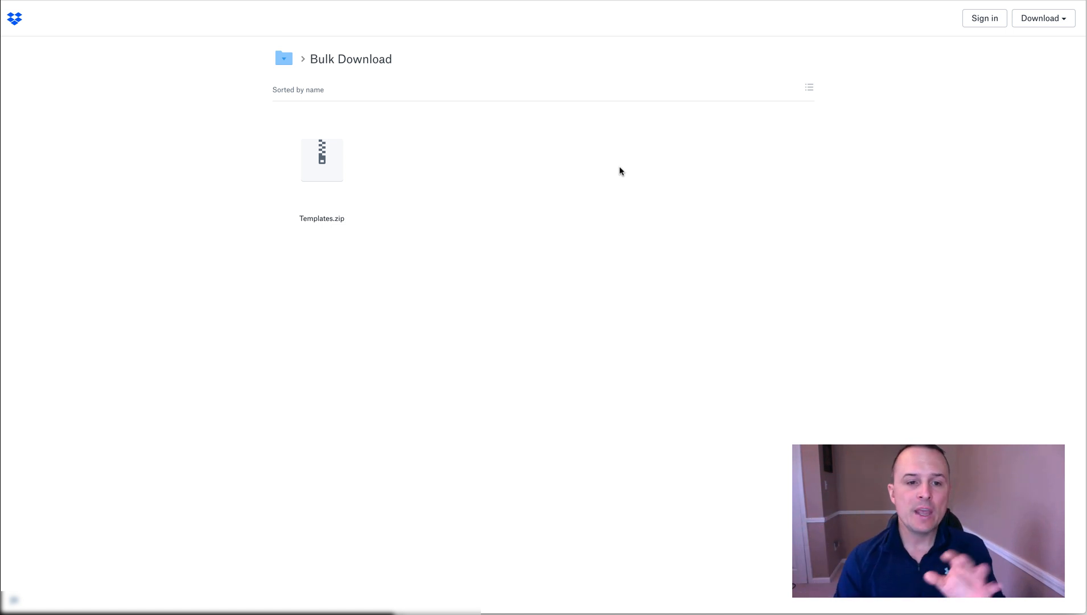
mouse_move(322, 159)
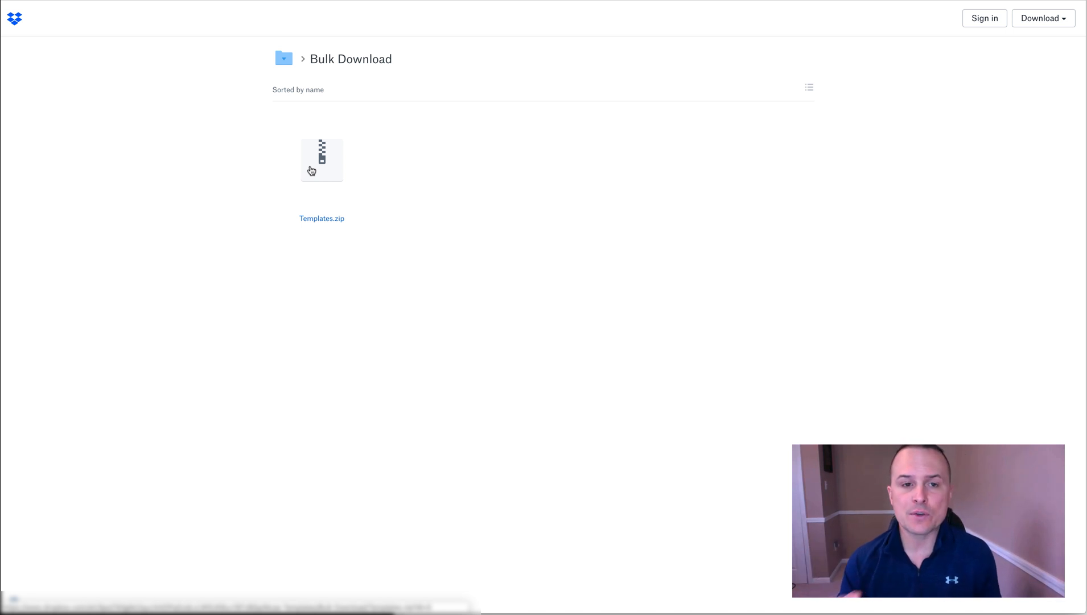
mouse_move(326, 139)
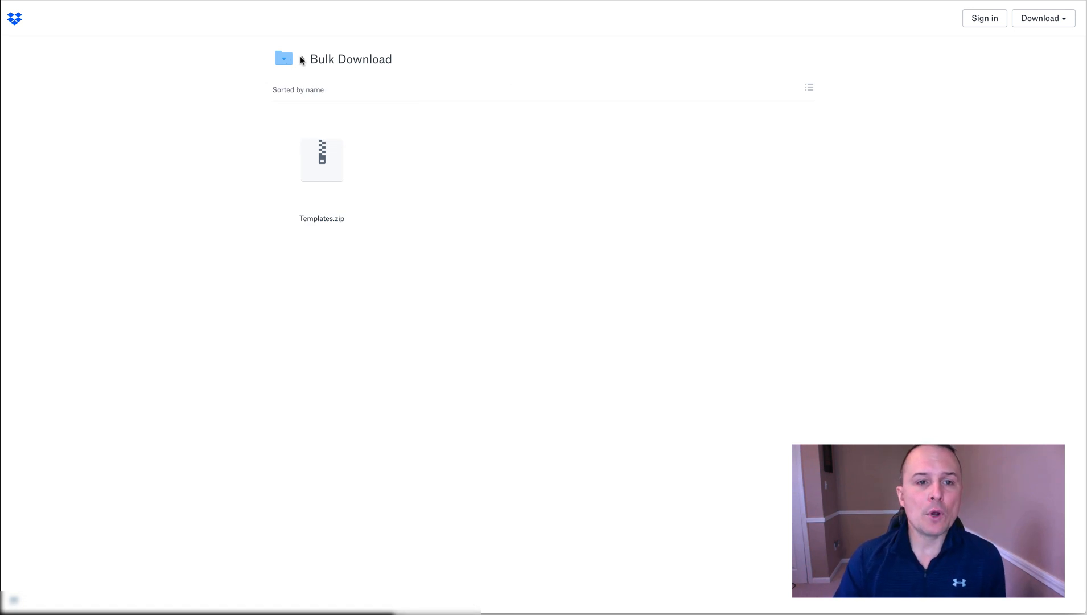
click(284, 58)
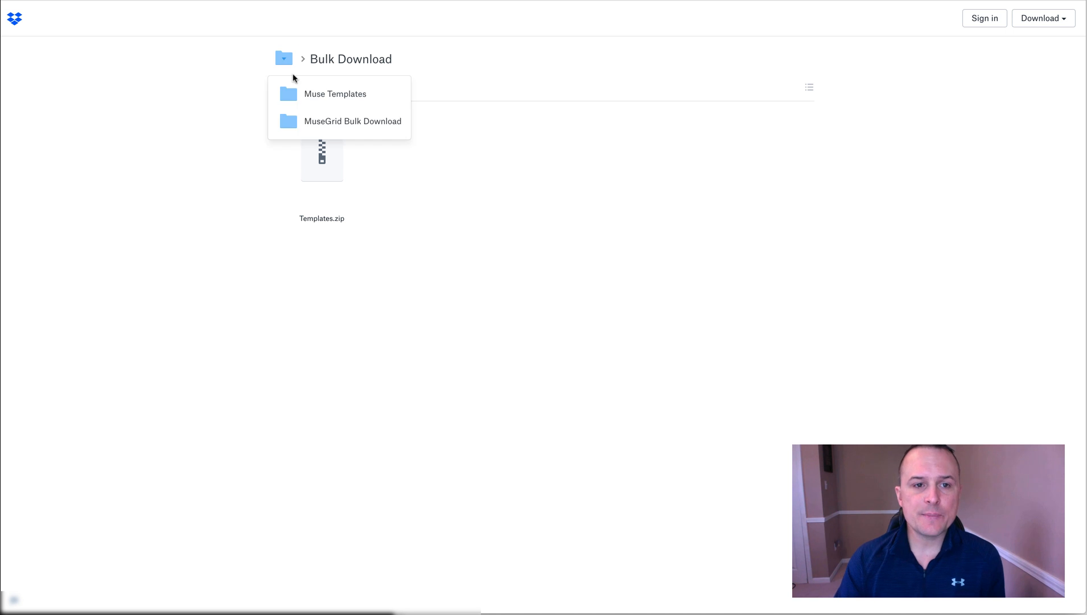
click(353, 120)
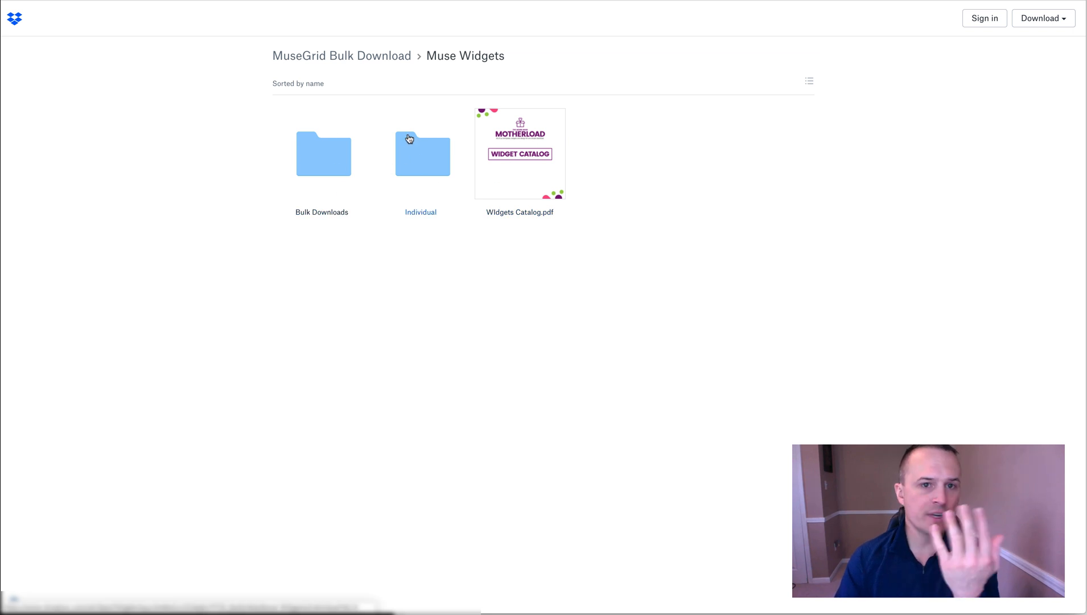
Browse Photoshop Files' Individual and Bulk Downloads PSD folders, then return to the top folder
click(341, 56)
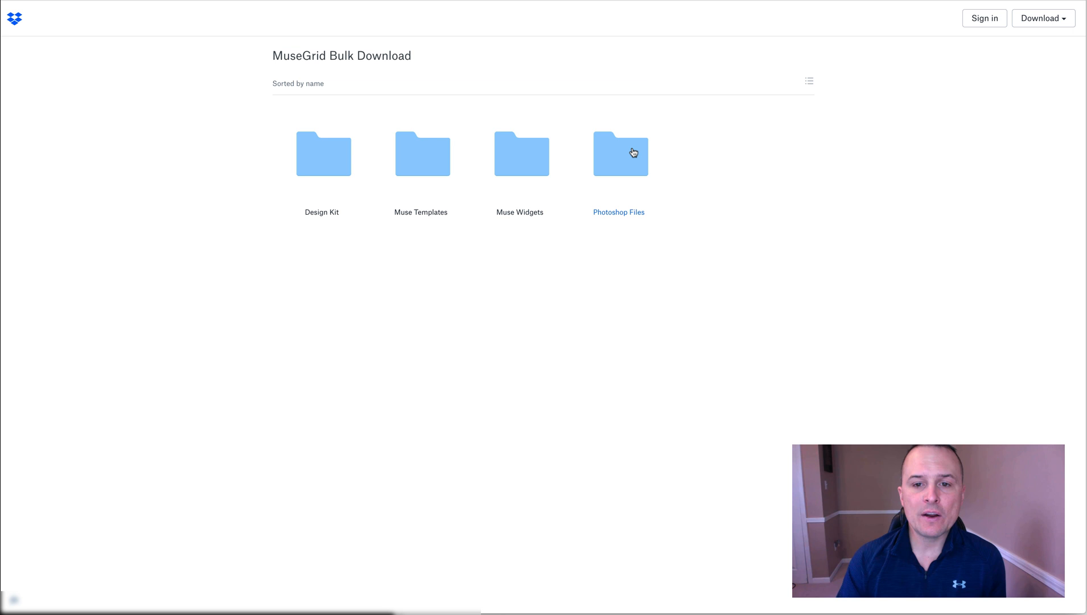
click(619, 153)
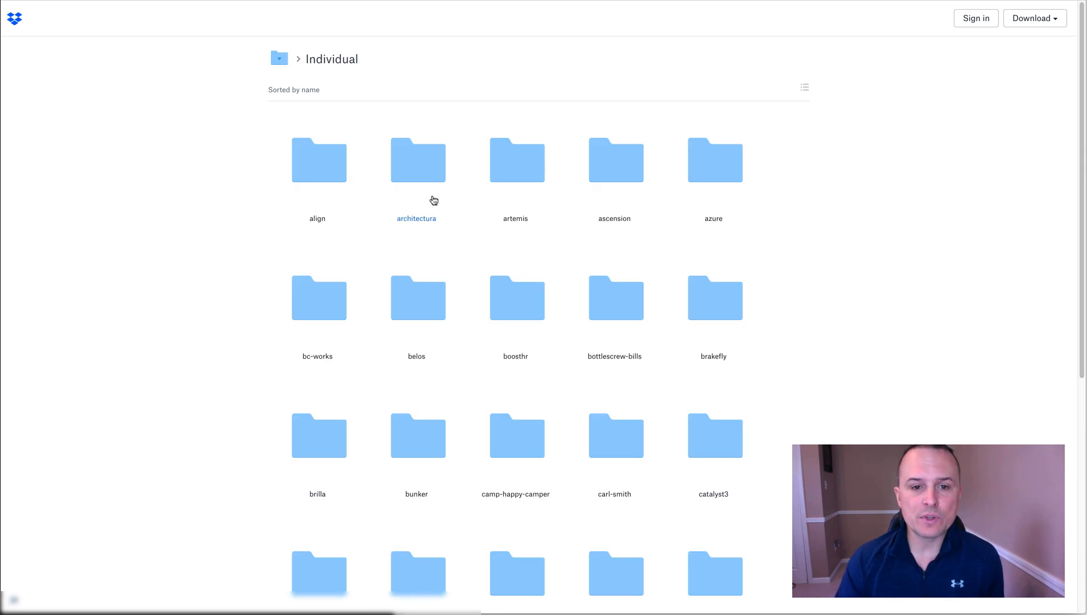
mouse_move(296, 62)
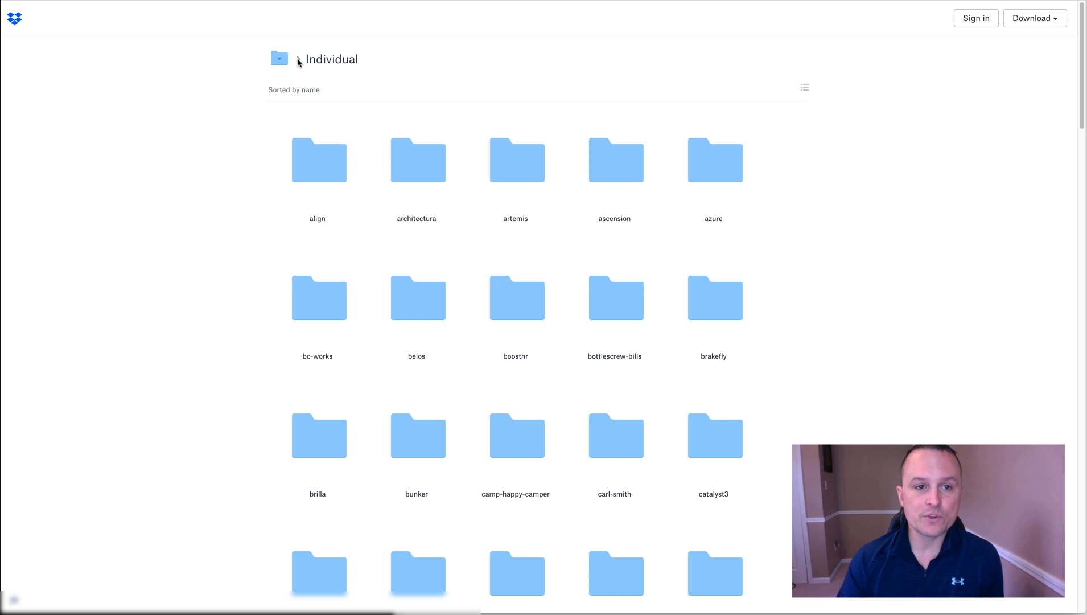
click(279, 58)
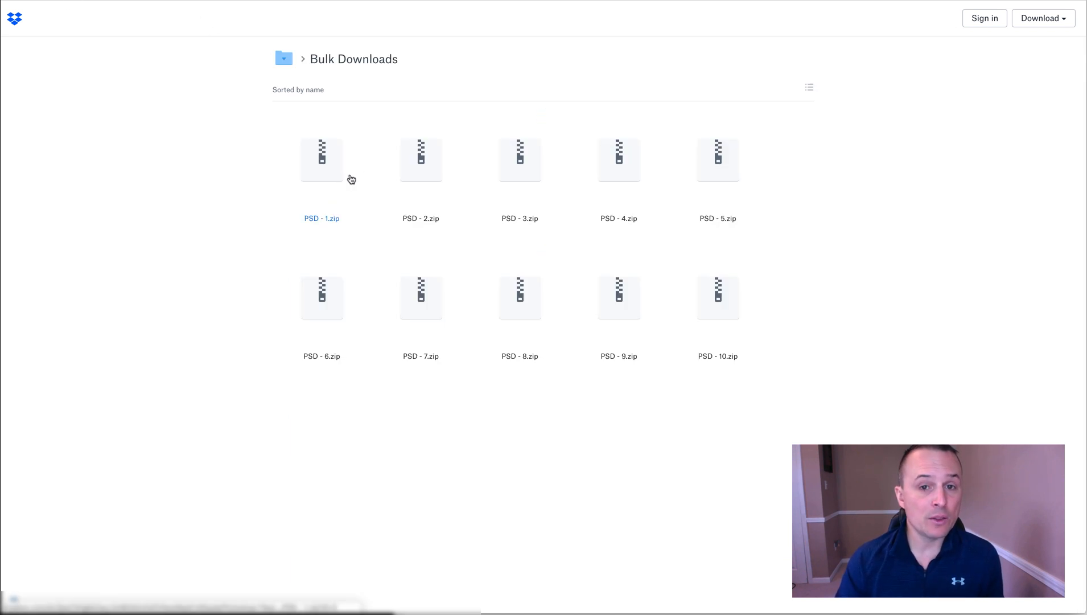
mouse_move(634, 415)
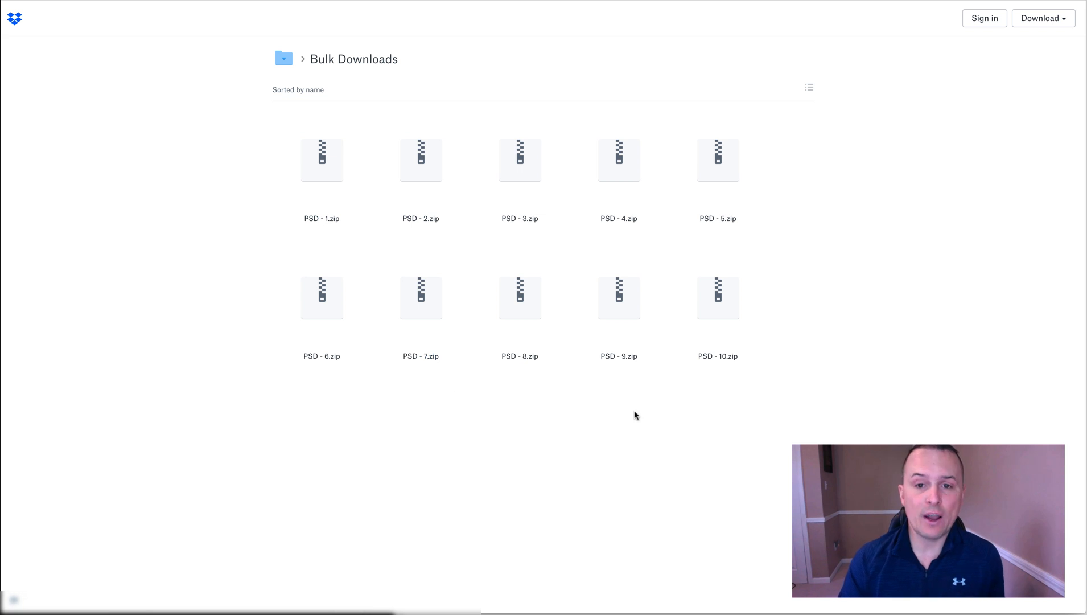
mouse_move(367, 353)
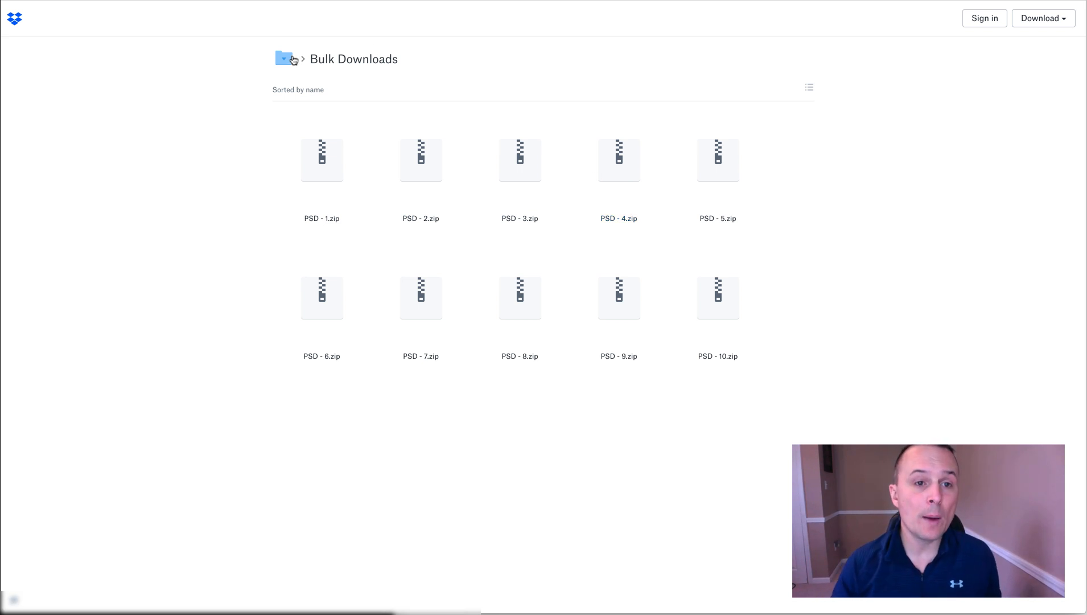
click(281, 59)
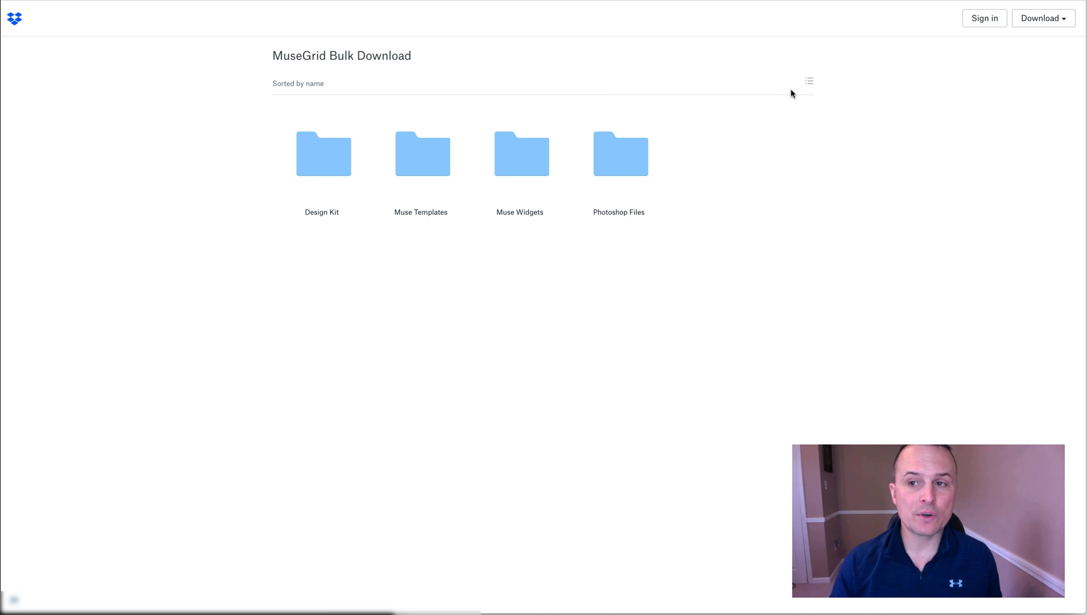
Show the Direct download and Save to my Dropbox options, then return to the PDF
click(1042, 18)
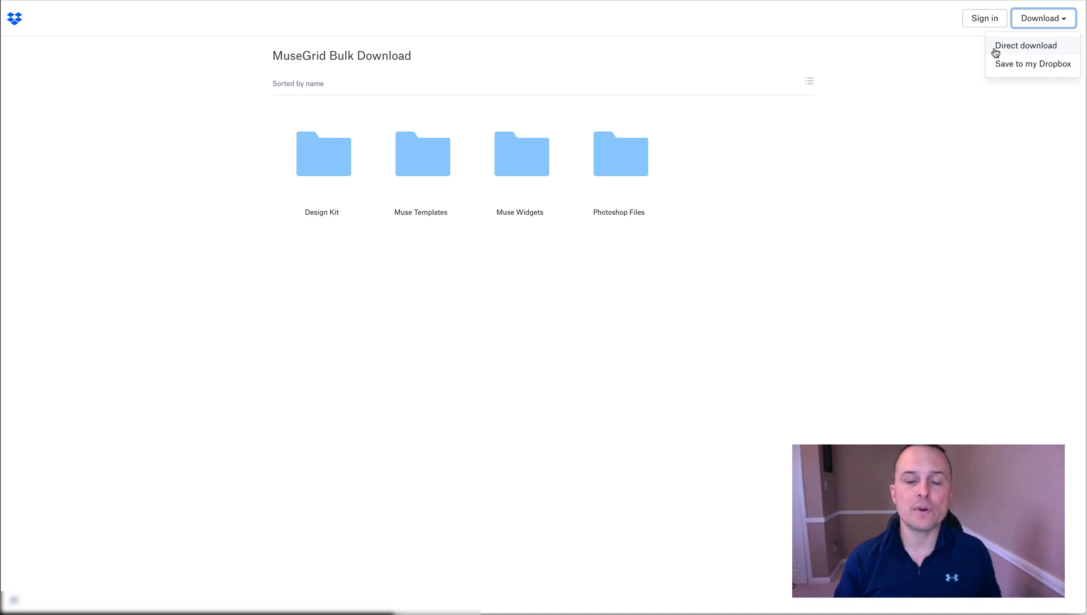
mouse_move(1014, 71)
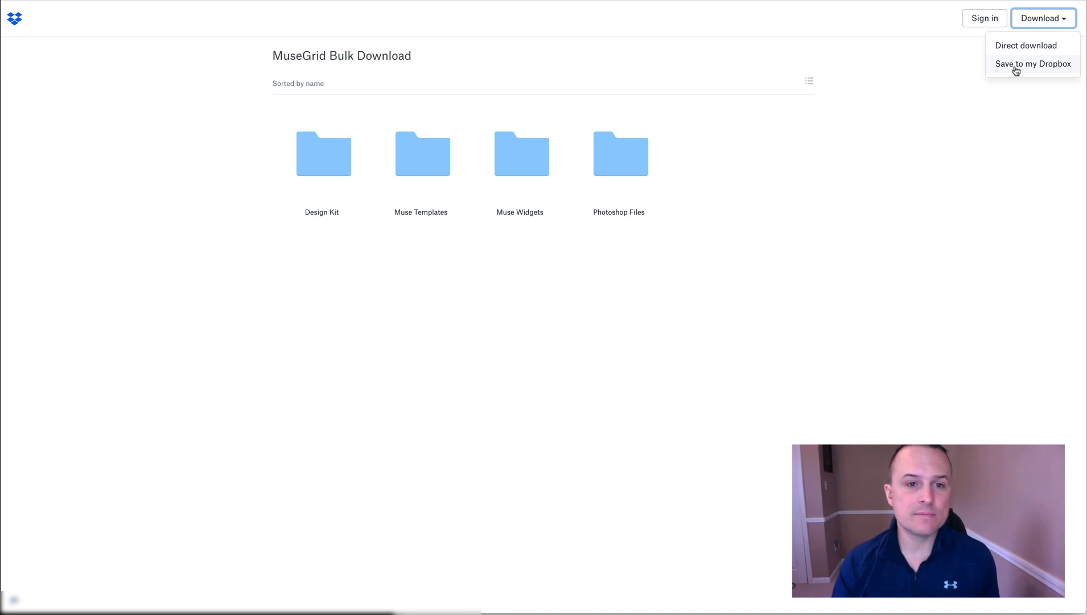
mouse_move(970, 83)
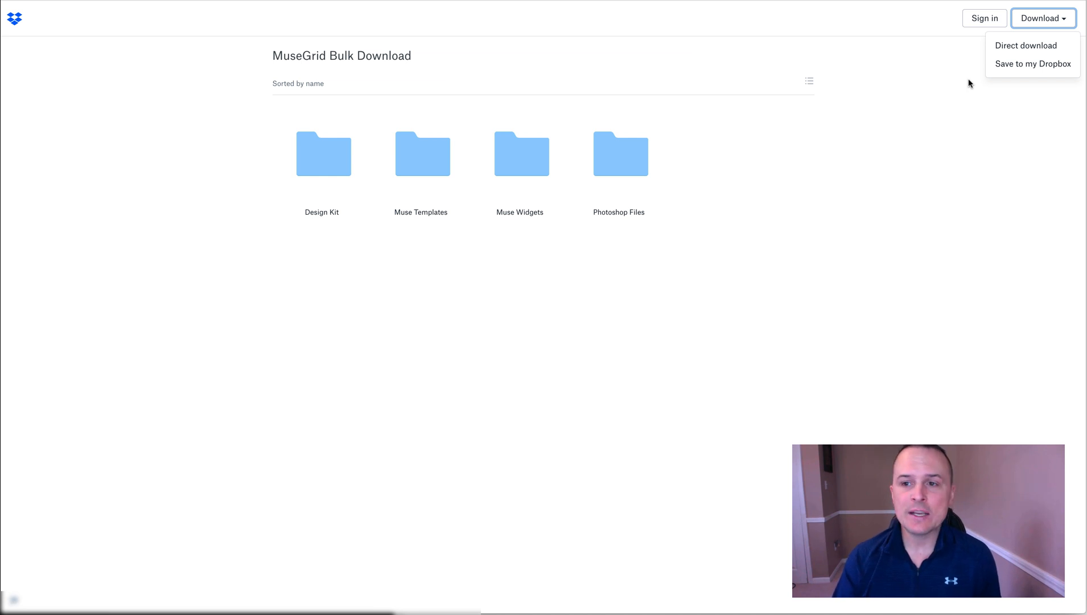
click(1026, 45)
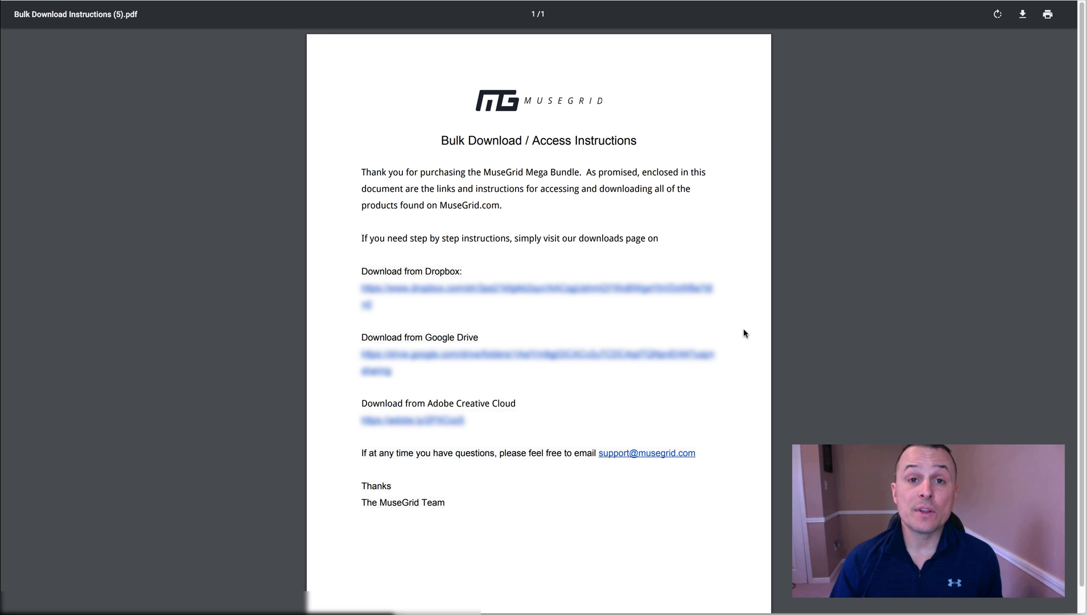
Follow the PDF's Google Drive link in a new tab to the MuseGrid Bulk Download share
right_click(527, 355)
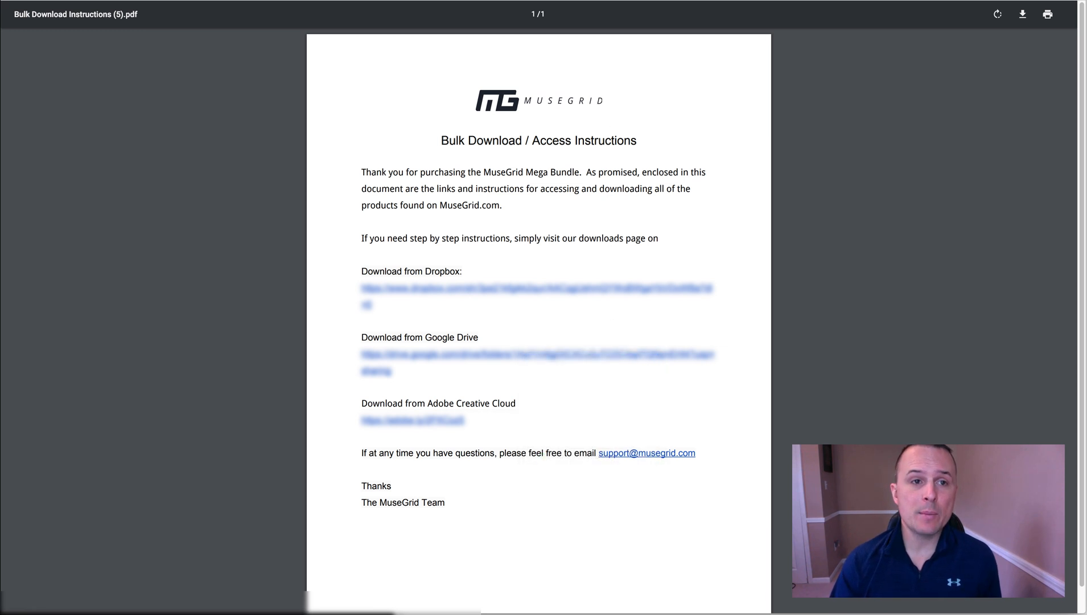
click(536, 354)
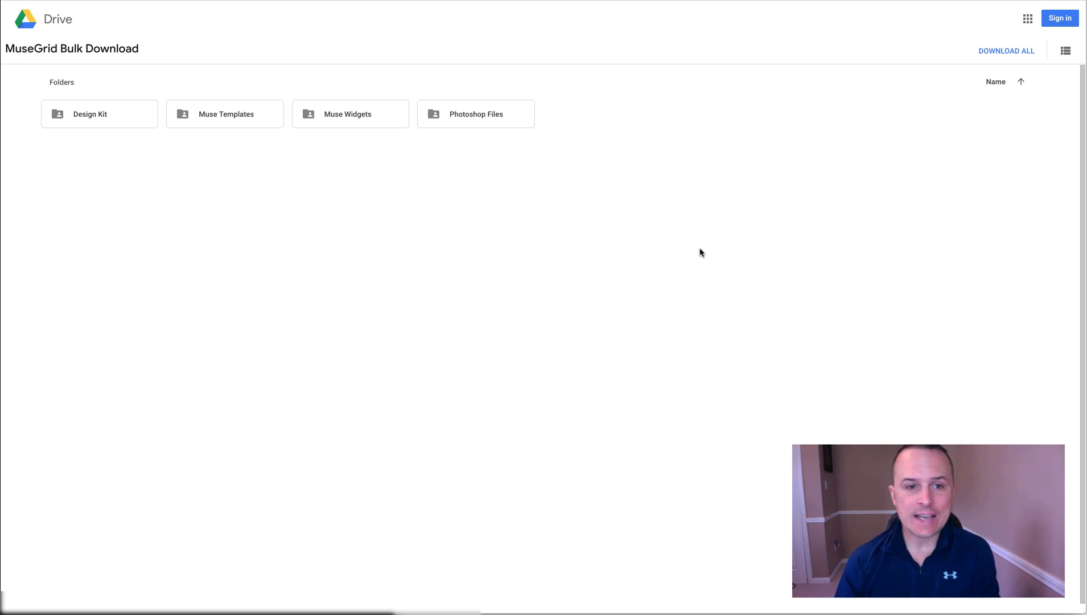
mouse_move(891, 152)
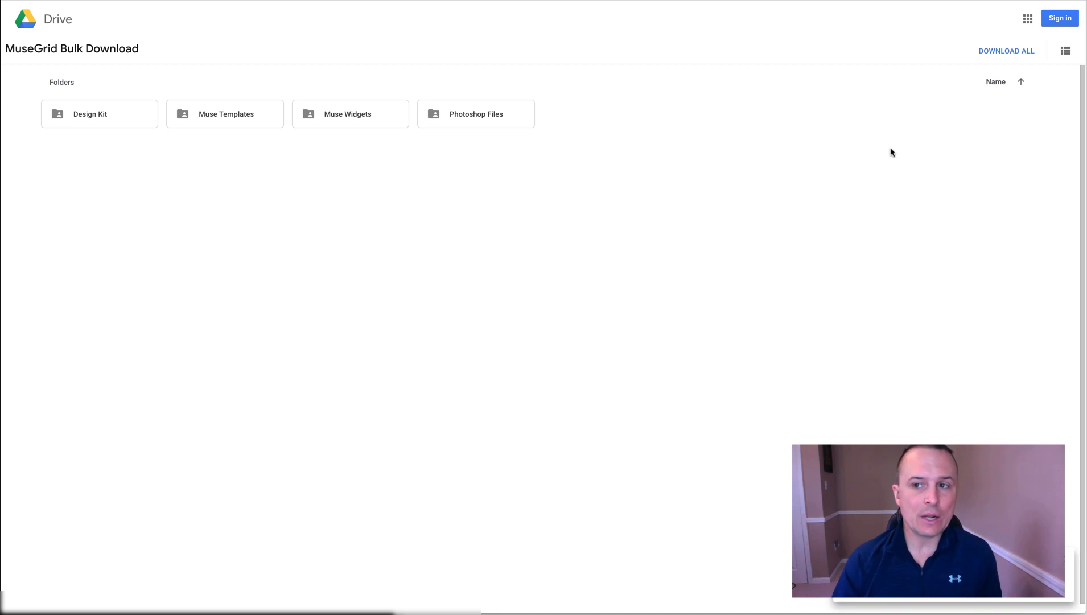
mouse_move(838, 155)
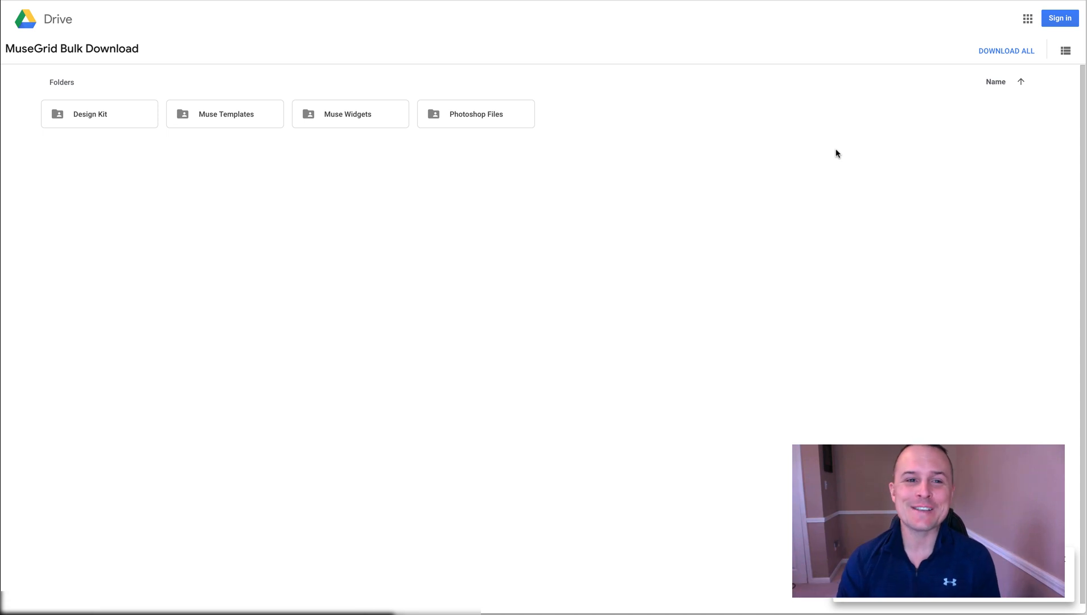
mouse_move(323, 77)
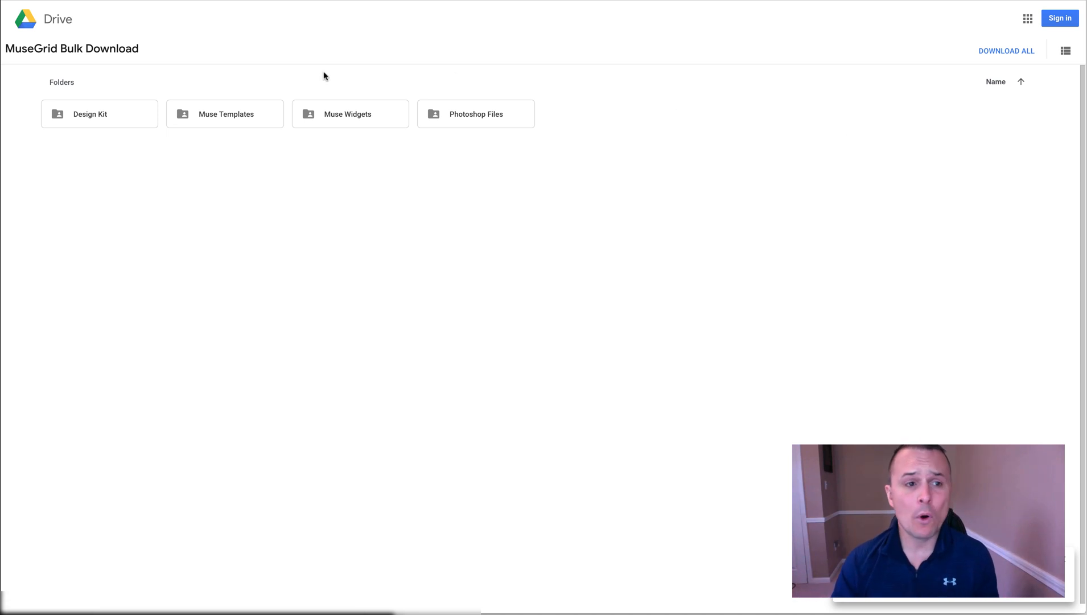
mouse_move(525, 158)
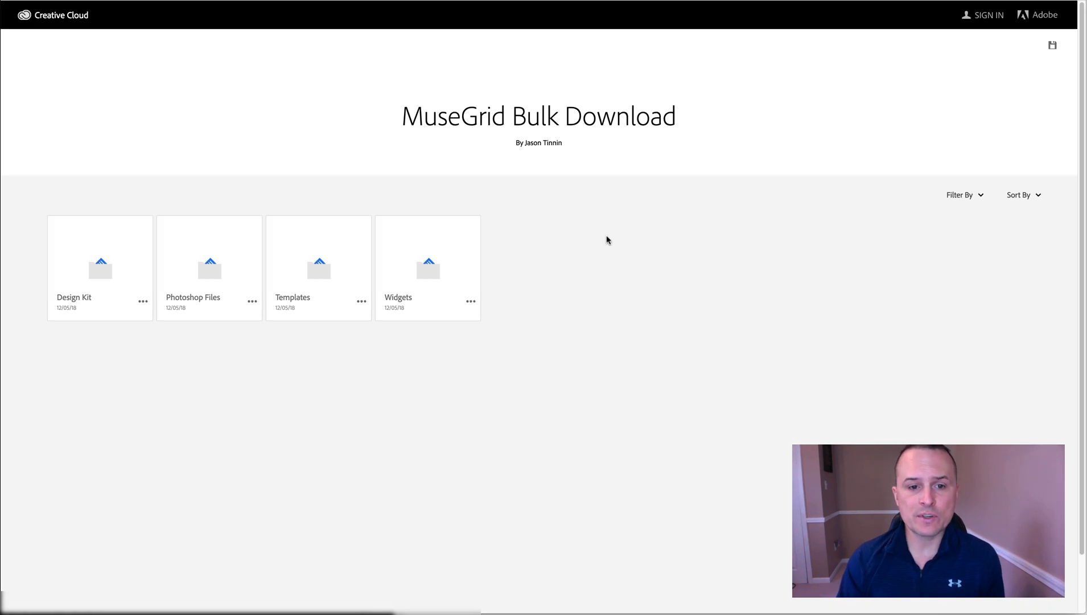
mouse_move(353, 187)
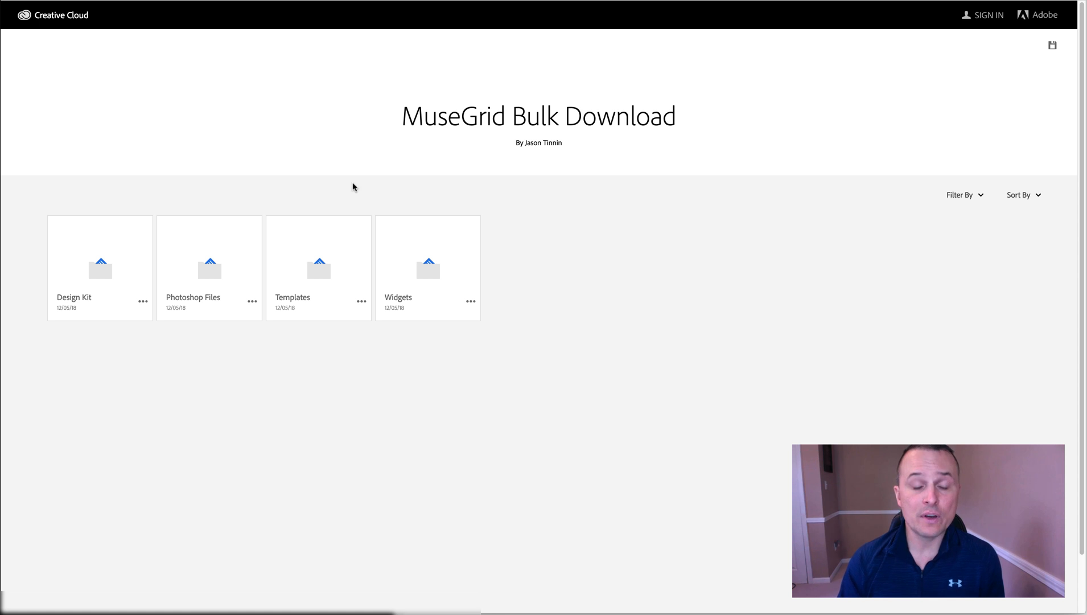
mouse_move(562, 176)
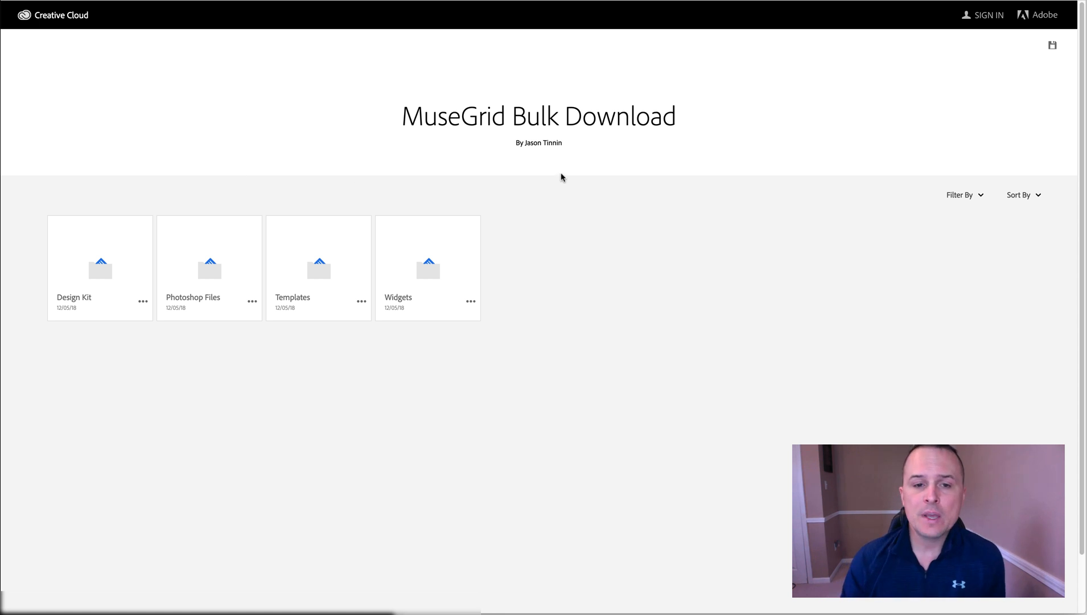
mouse_move(725, 214)
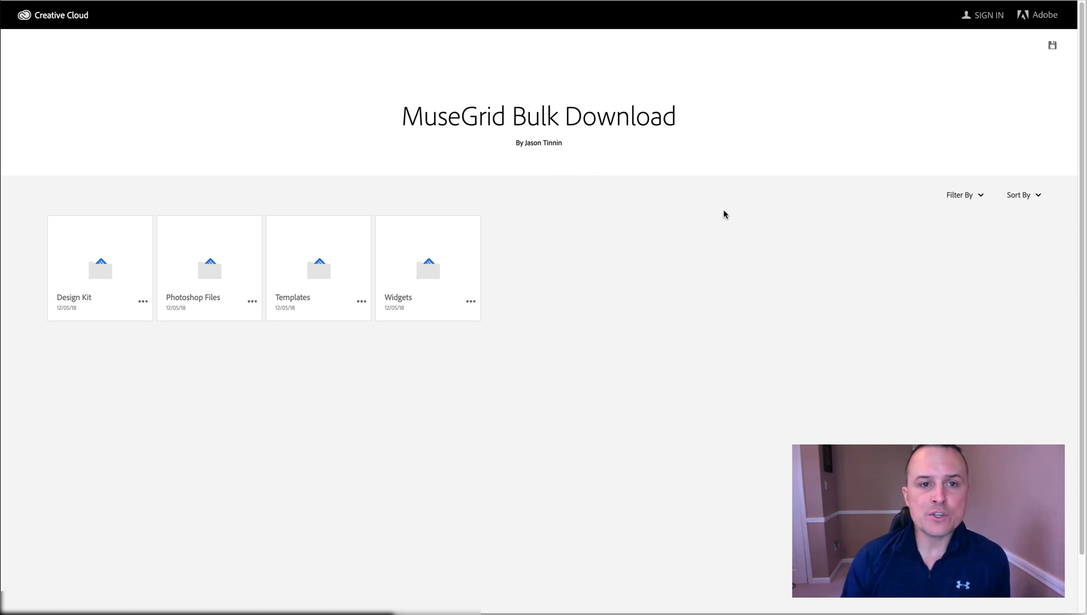
mouse_move(1037, 54)
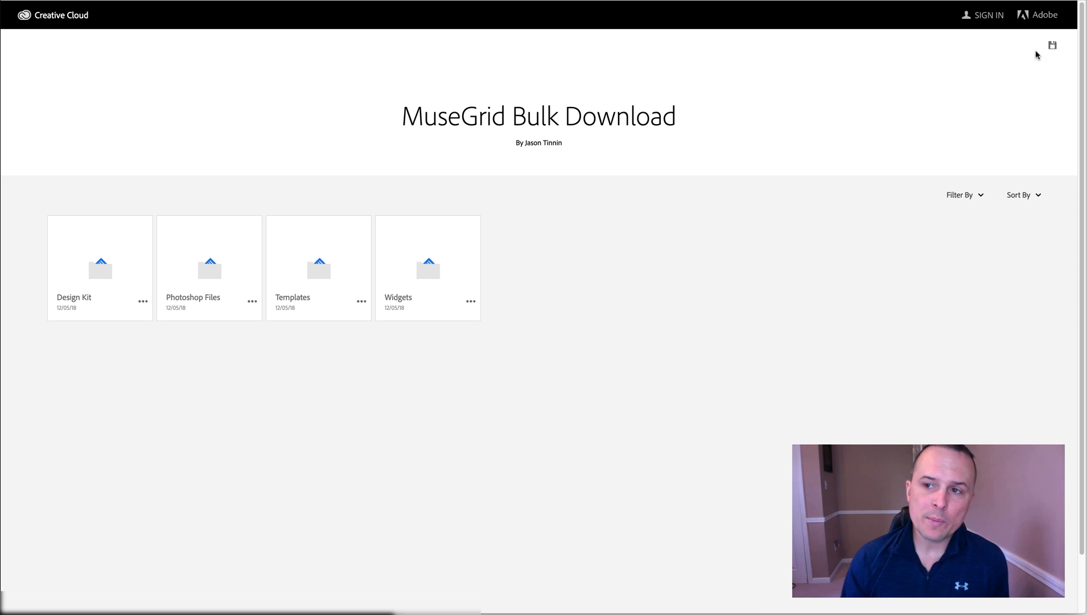